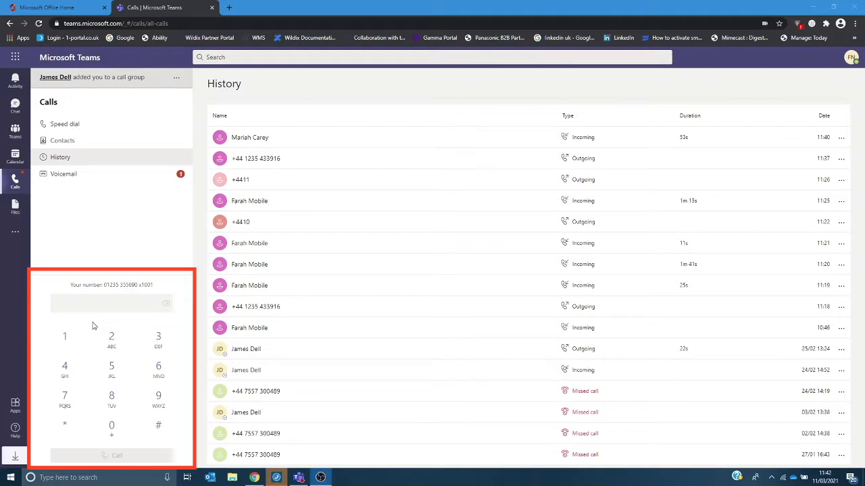
- Enter a phone number digit by digit on the Calls dial pad
click(111, 426)
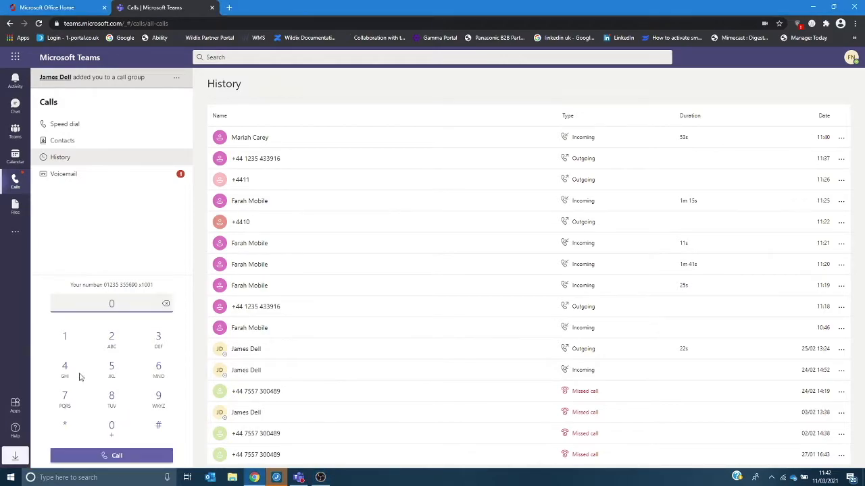
click(158, 339)
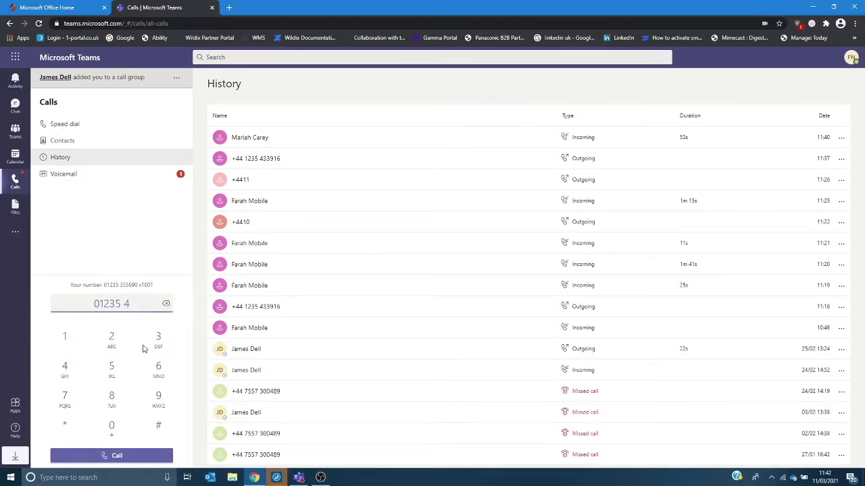
click(64, 338)
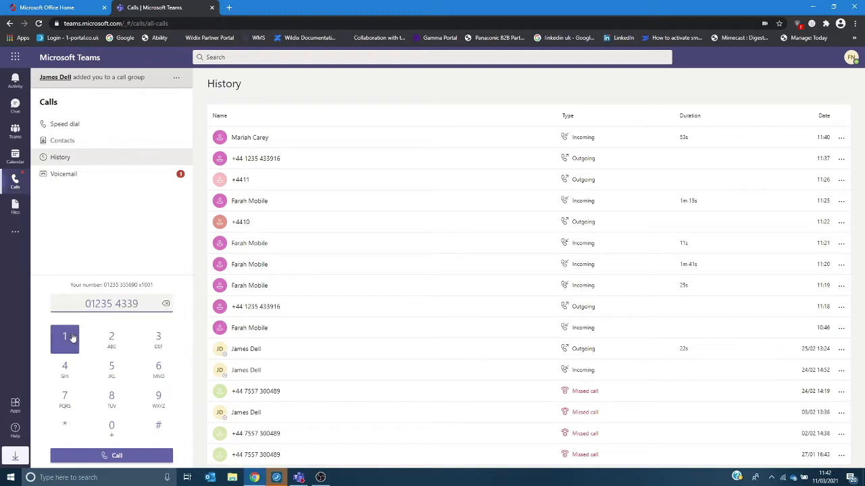
click(65, 335)
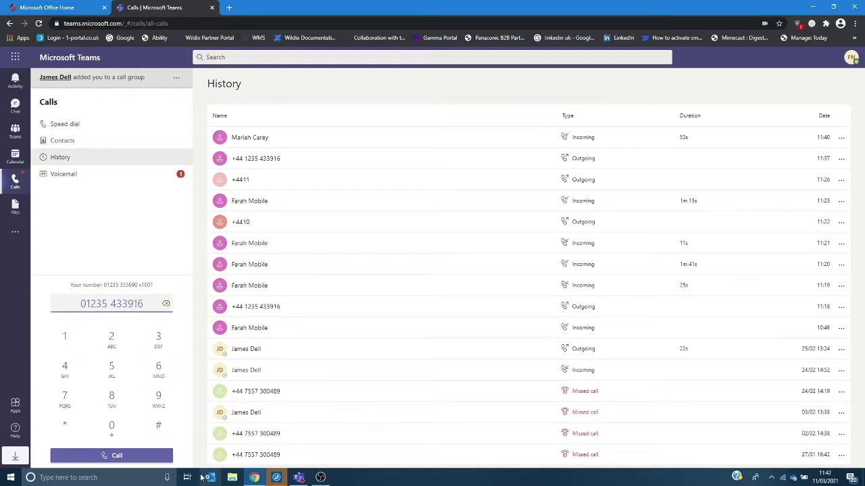
click(165, 302)
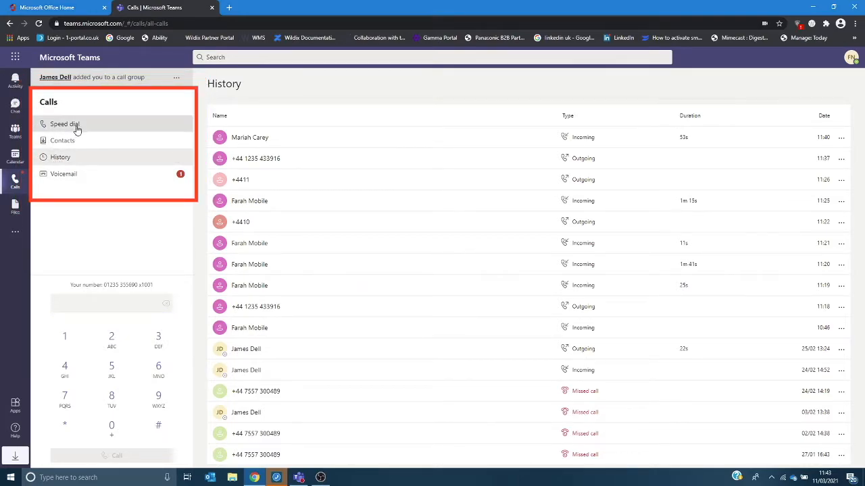
- Show the Speed dial page with its contacts, groups and suggestions
click(65, 124)
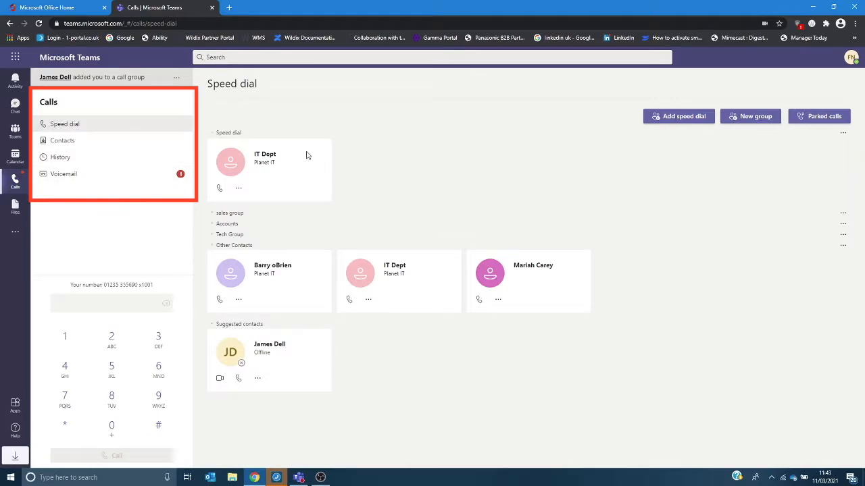
mouse_move(403, 389)
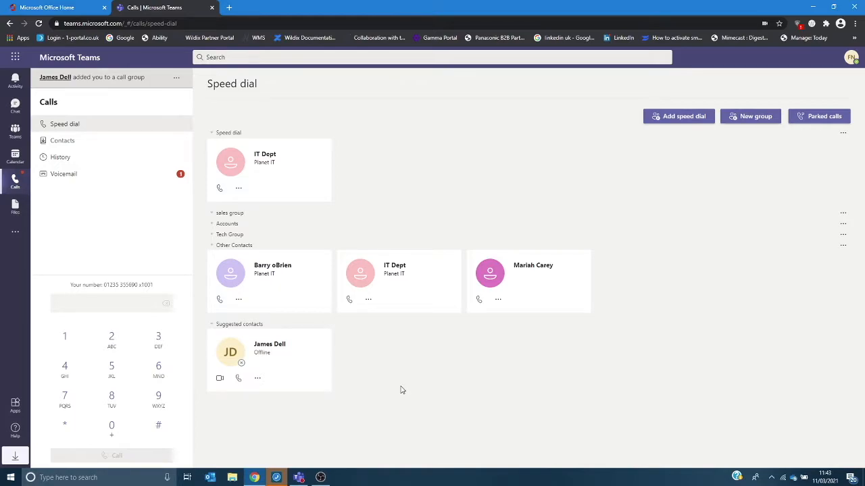
mouse_move(240, 363)
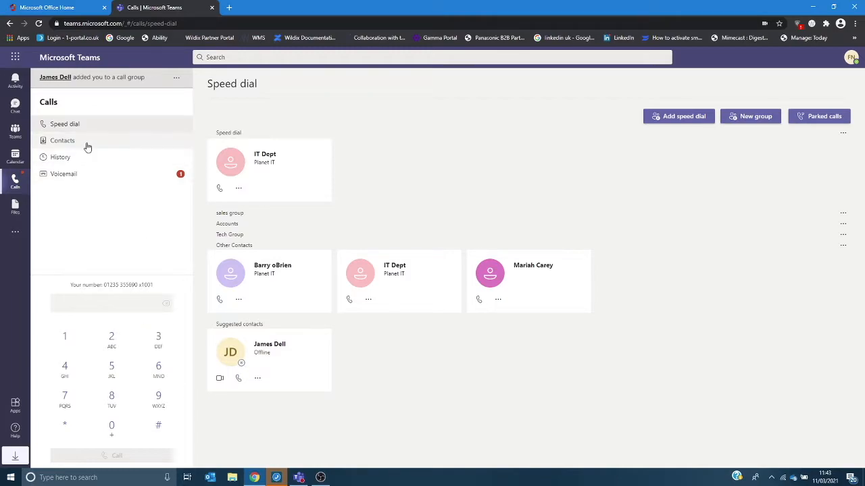
- Show the Contacts page listing the three saved contacts and numbers
click(63, 140)
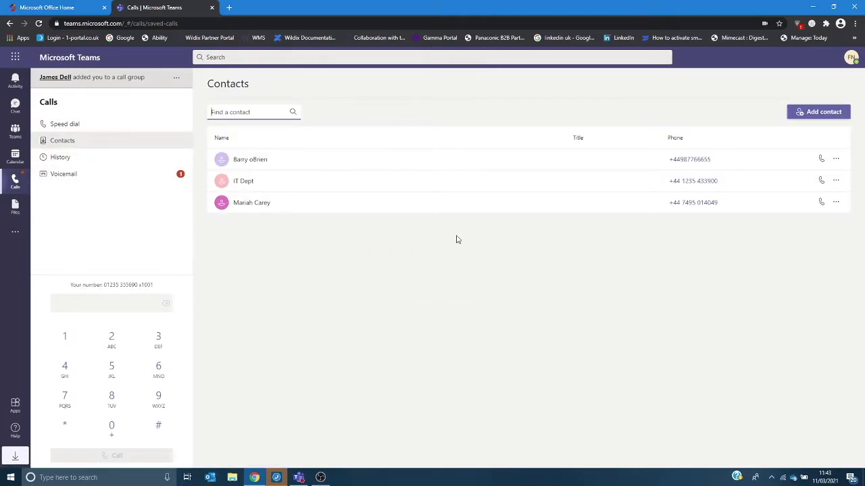
mouse_move(470, 114)
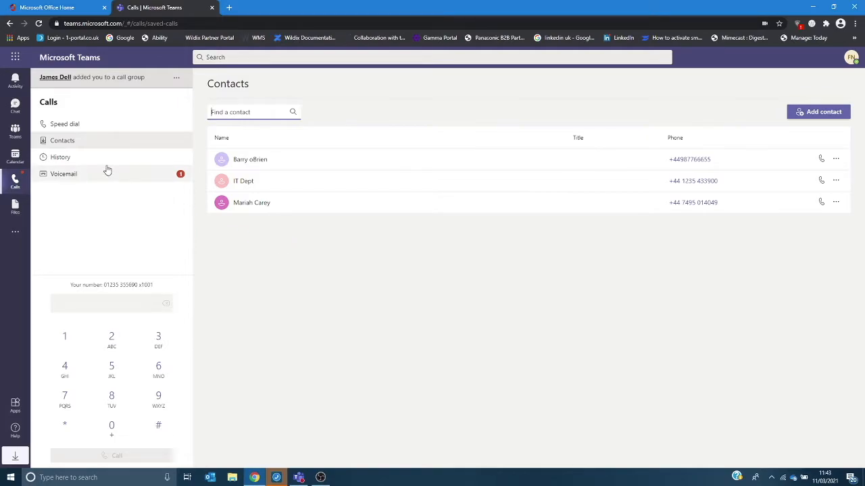
- Review the call History, then switch to the Voicemail messages list
click(60, 157)
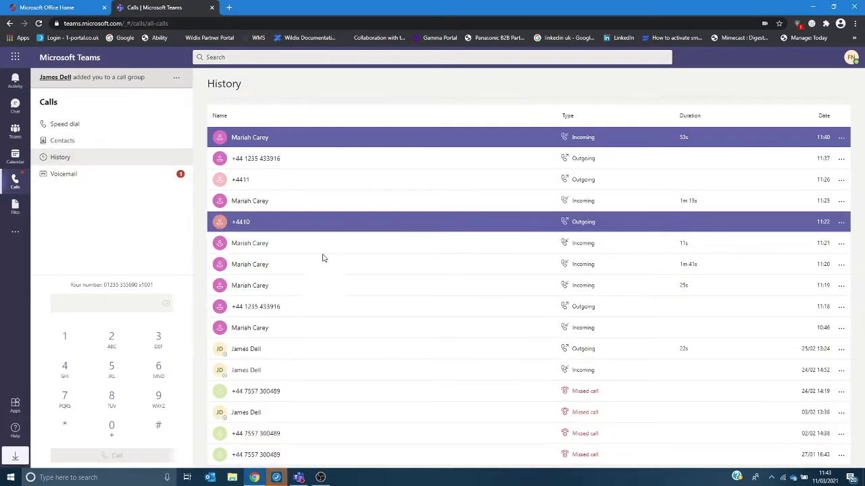
click(340, 433)
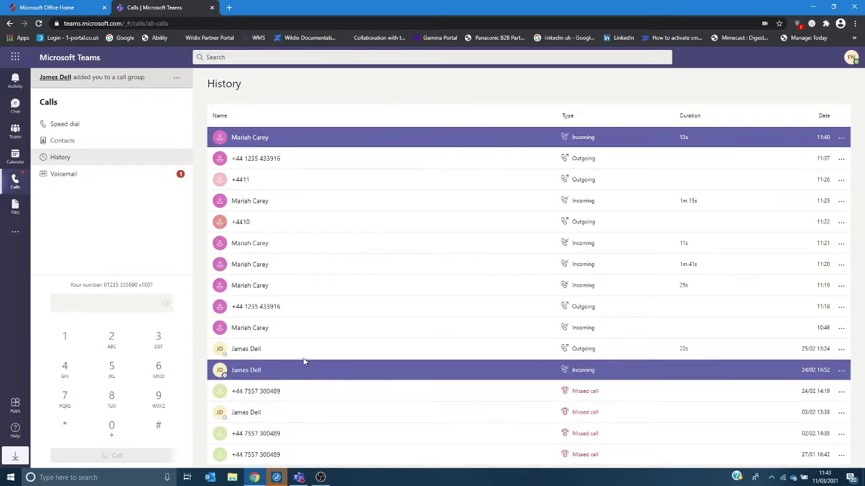
mouse_move(310, 384)
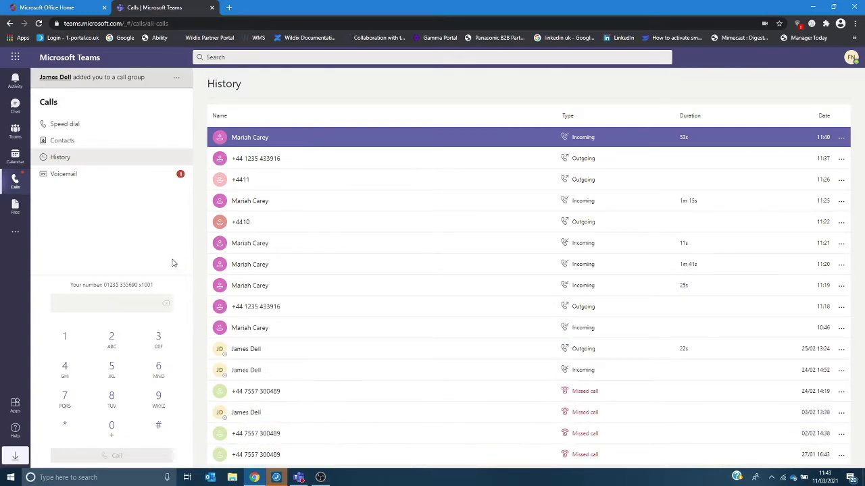
click(64, 173)
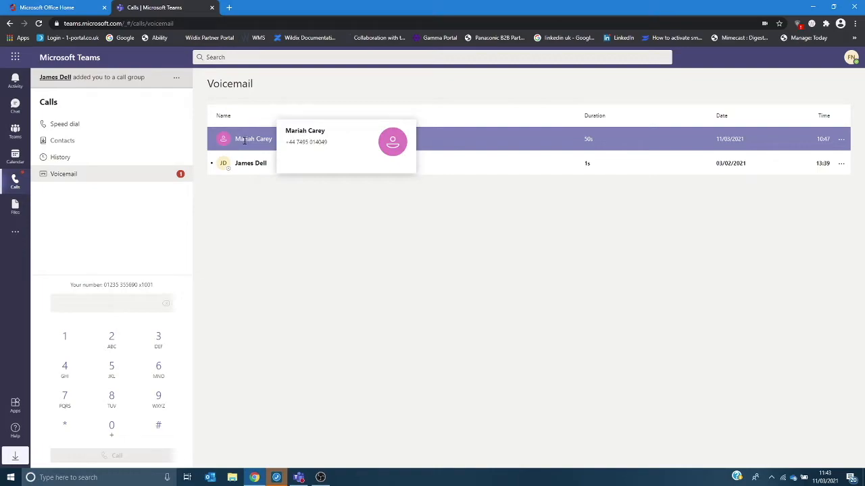
- Review the two voicemail messages, older then newer
click(250, 162)
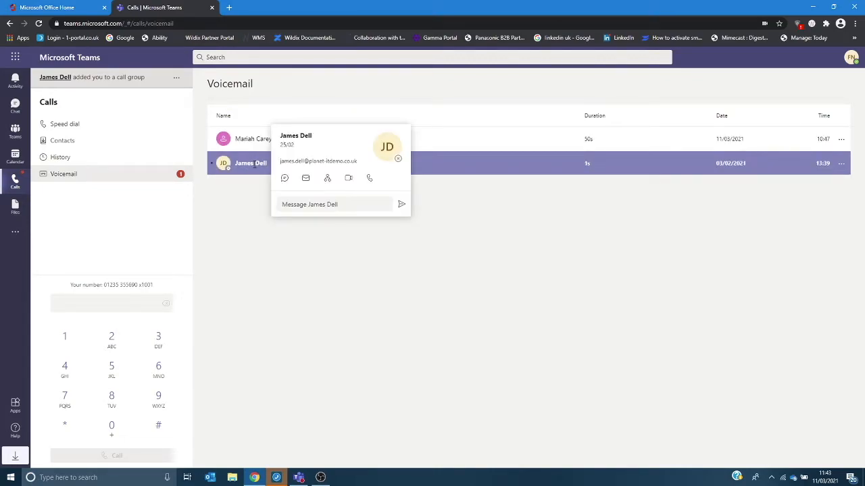
mouse_move(251, 171)
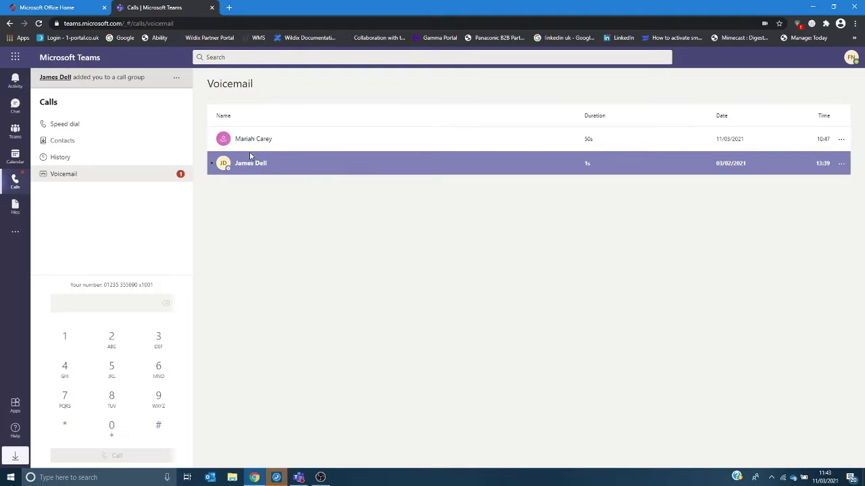
mouse_move(266, 167)
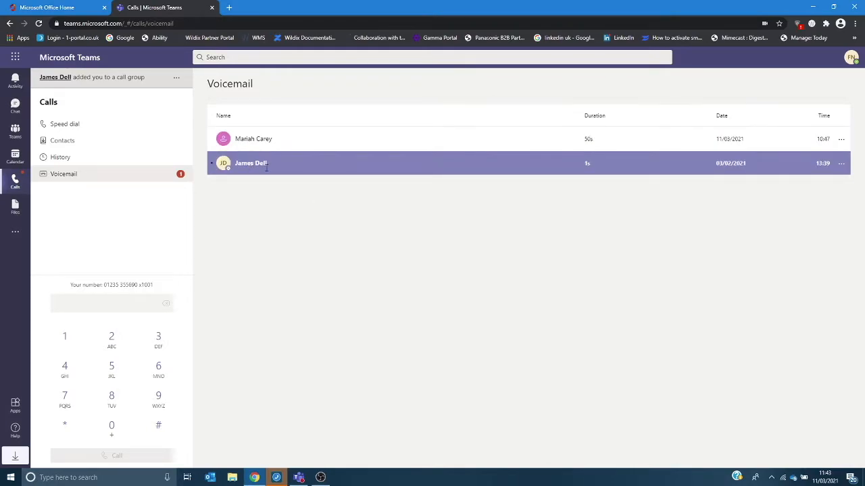
click(254, 138)
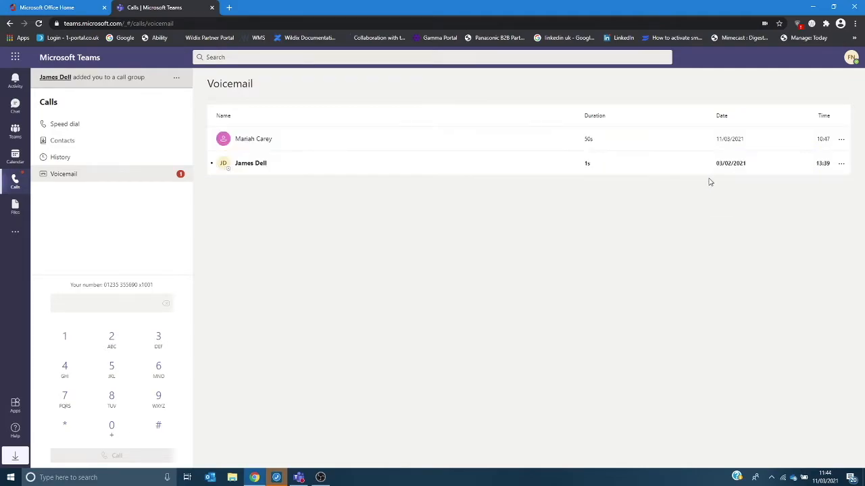
click(65, 396)
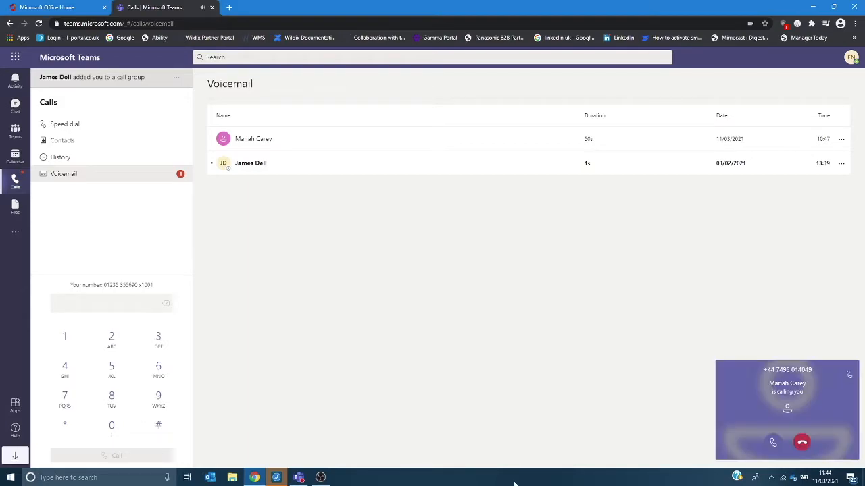
mouse_move(773, 444)
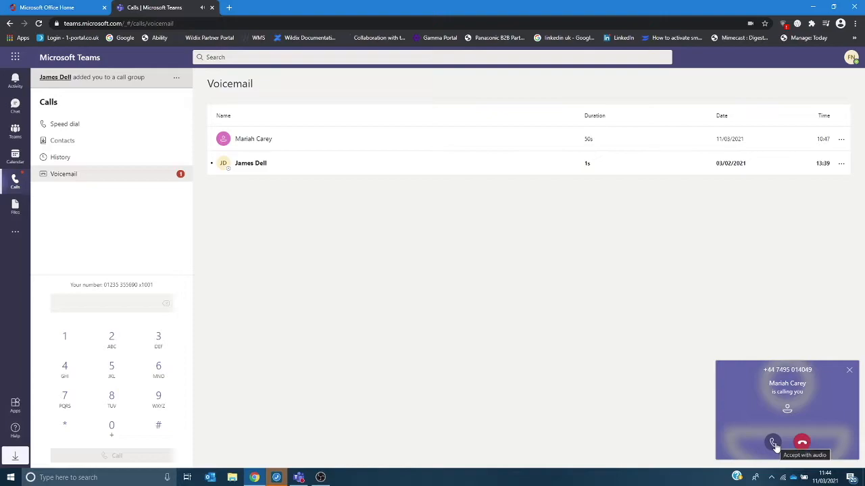
- Answer the incoming call with audio only
click(773, 443)
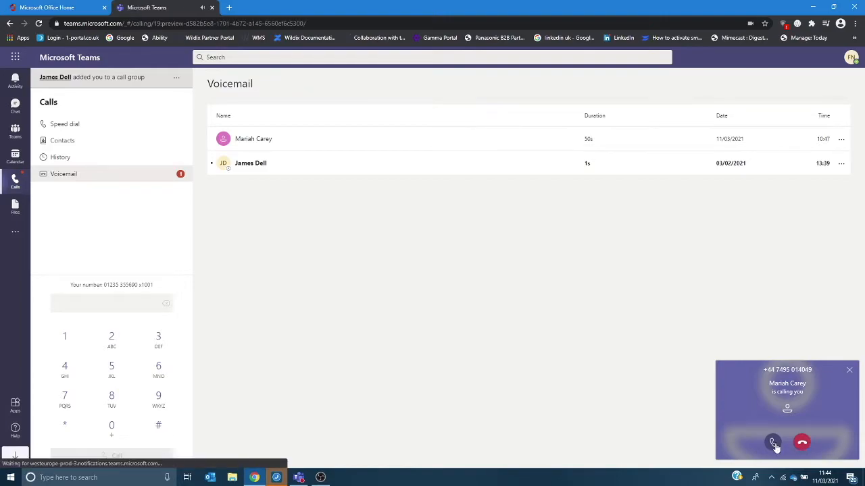
- Mute and unmute the microphone, then show the in-call dial pad
click(773, 443)
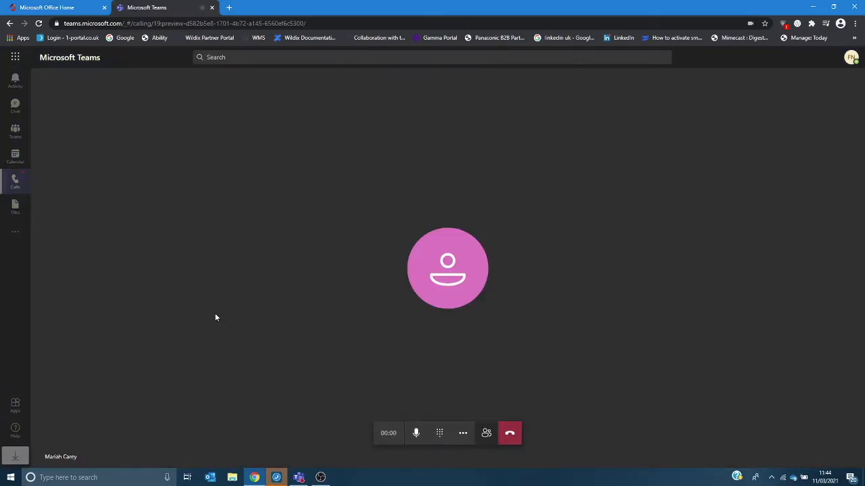
mouse_move(362, 428)
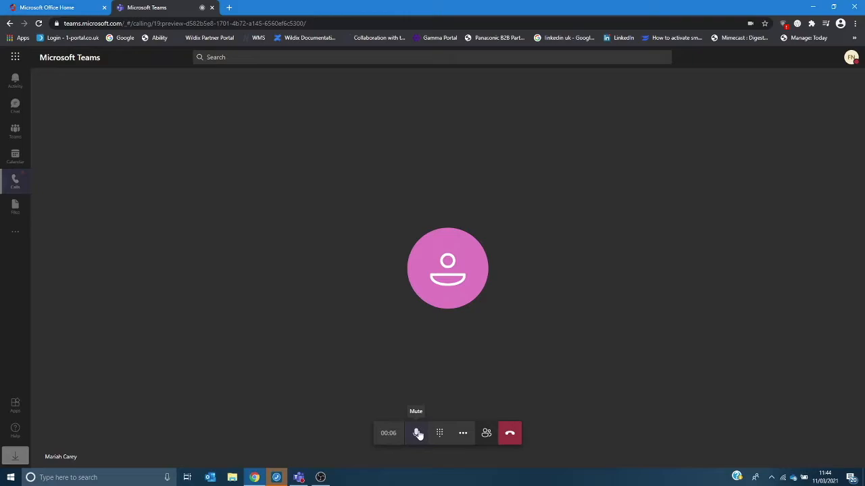
click(416, 432)
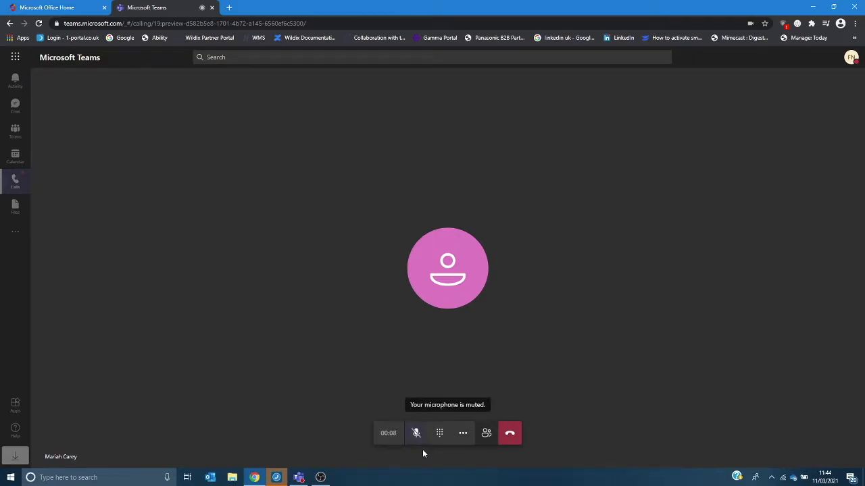
click(416, 433)
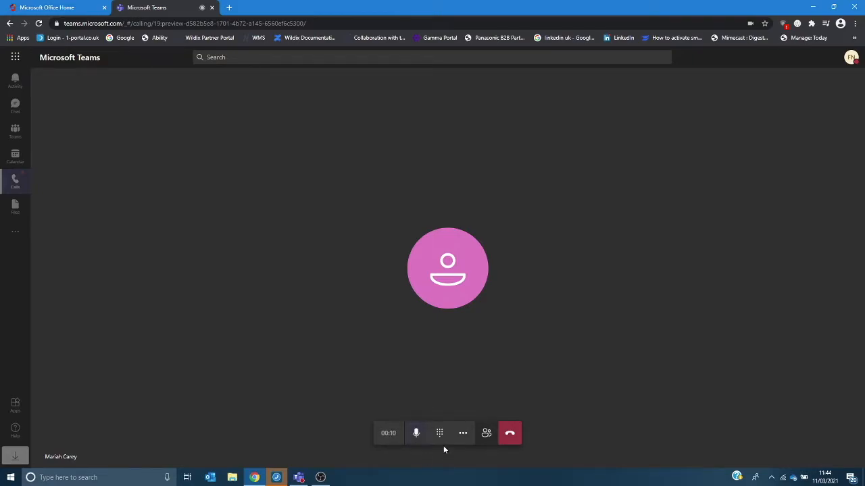
click(439, 432)
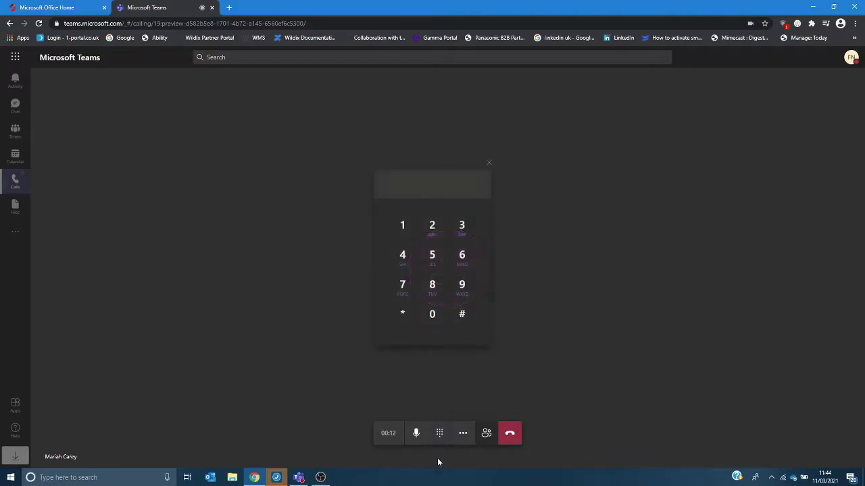
mouse_move(454, 368)
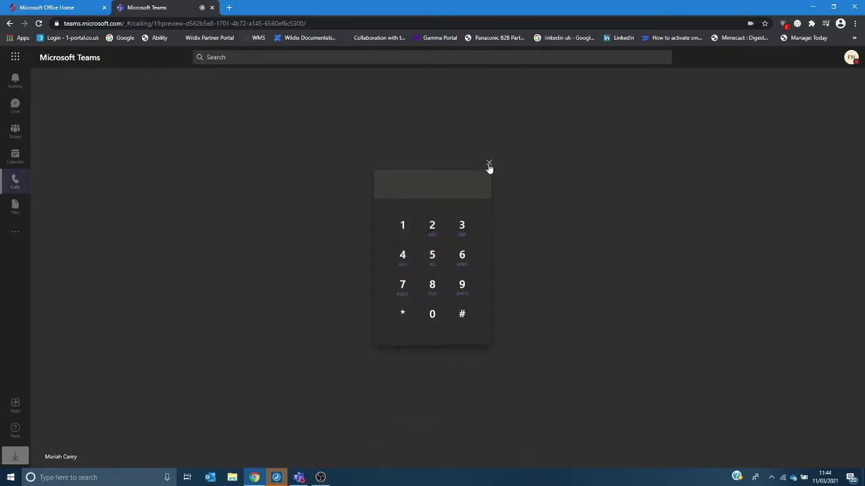
- Put the caller on Hold via More actions, then Resume the call
click(464, 432)
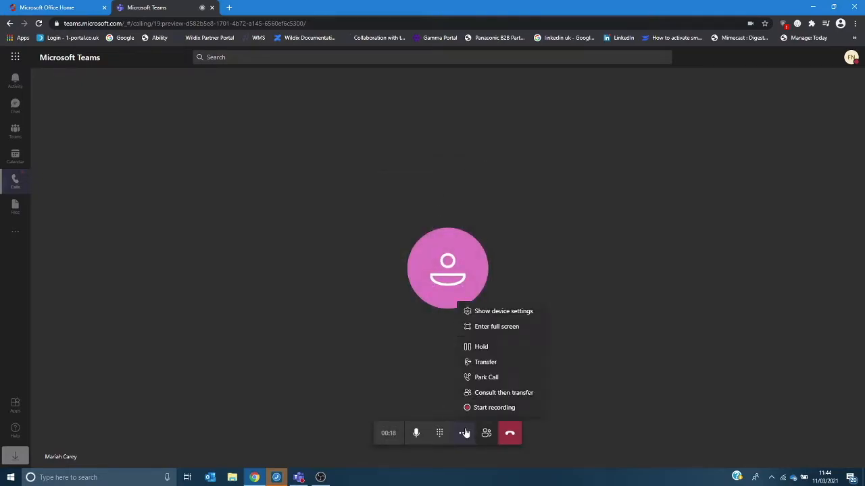
mouse_move(482, 346)
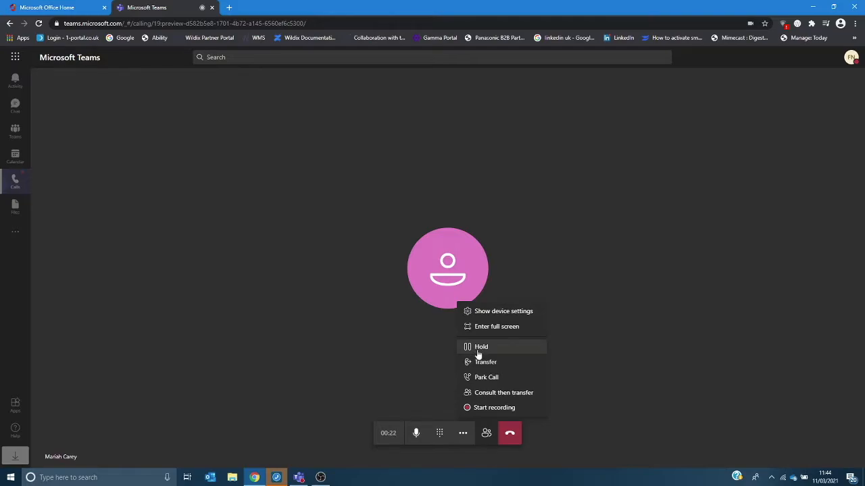
click(481, 346)
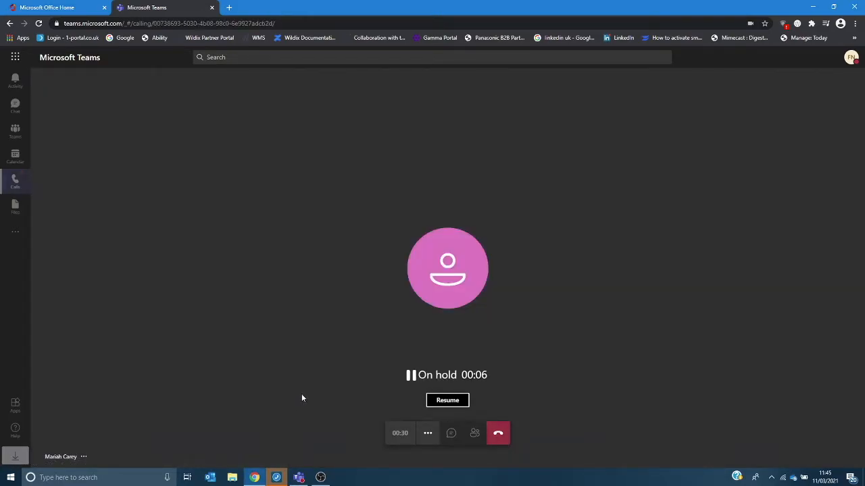
mouse_move(448, 400)
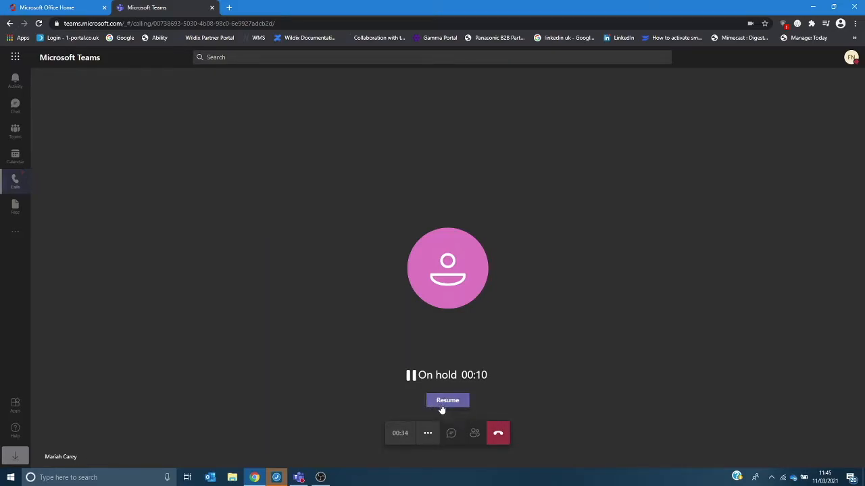
click(447, 400)
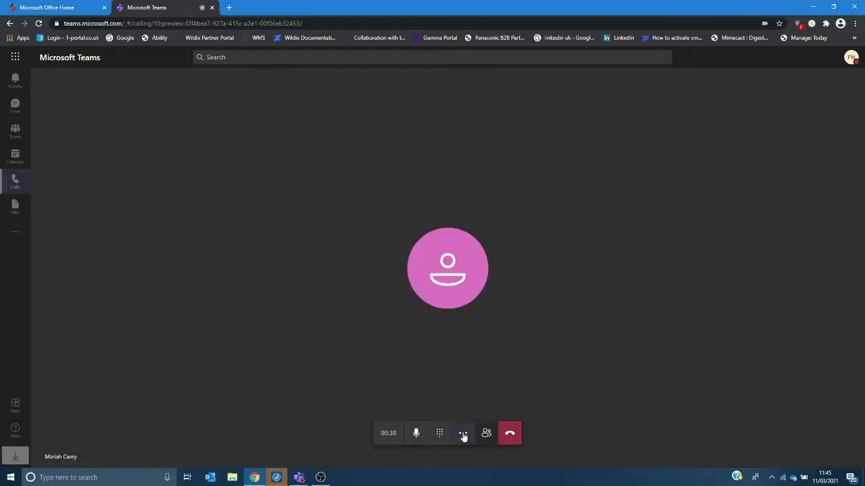
click(462, 432)
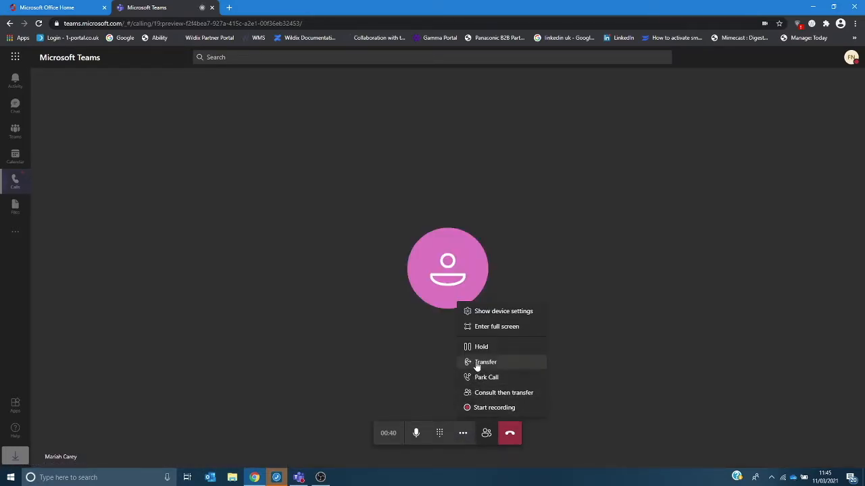
click(485, 363)
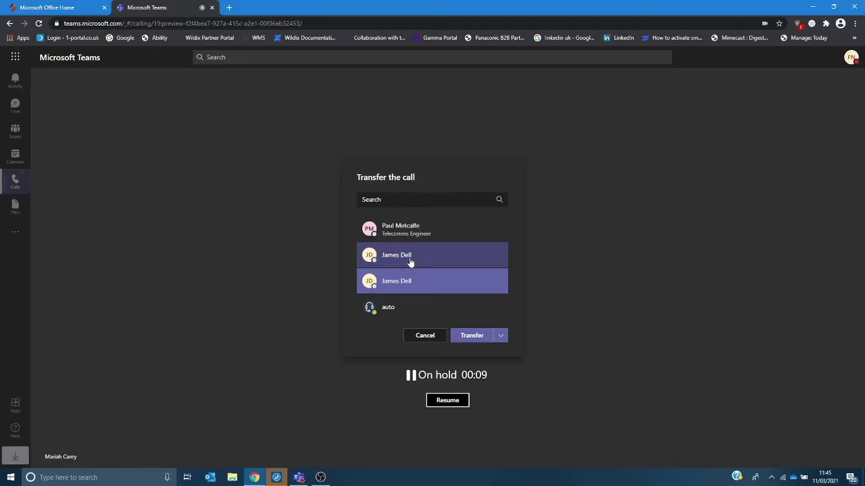
click(472, 336)
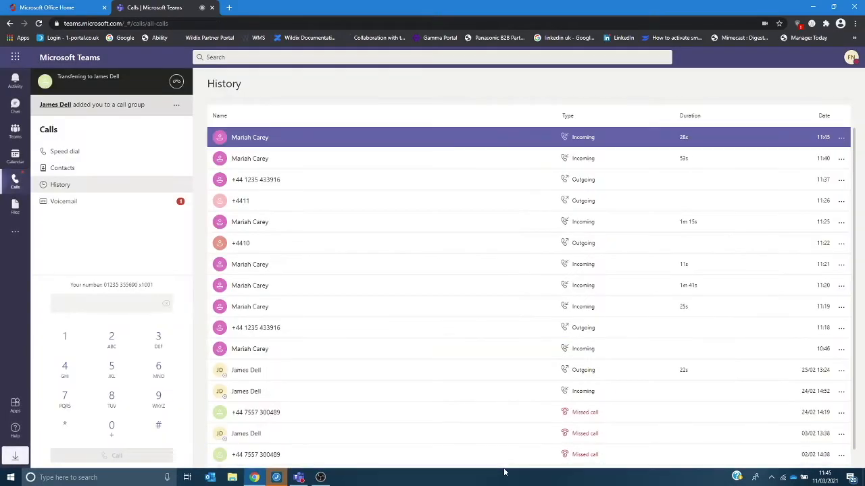
- Wait on the call History while the transfer completes and a new call arrives
click(158, 336)
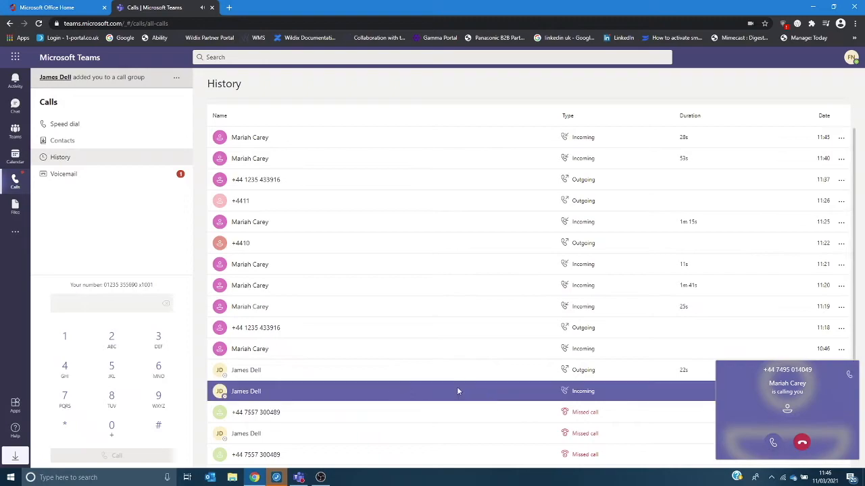
- Answer the new incoming call and show its More actions list
click(773, 443)
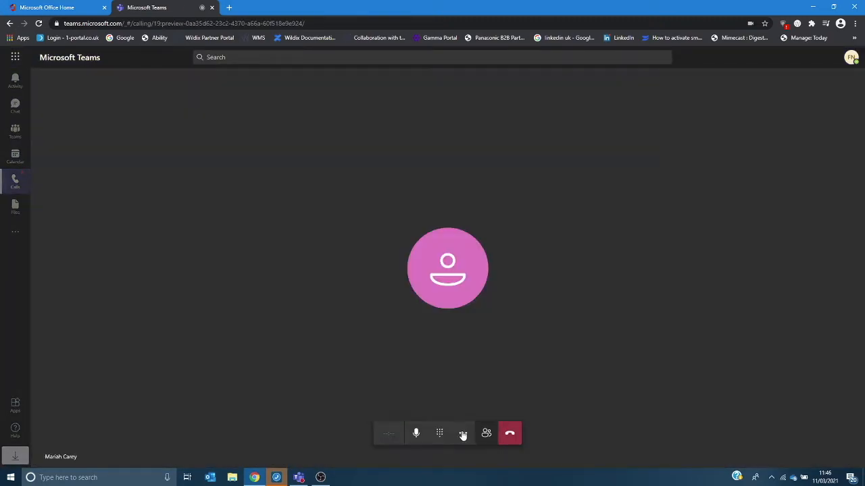
click(462, 432)
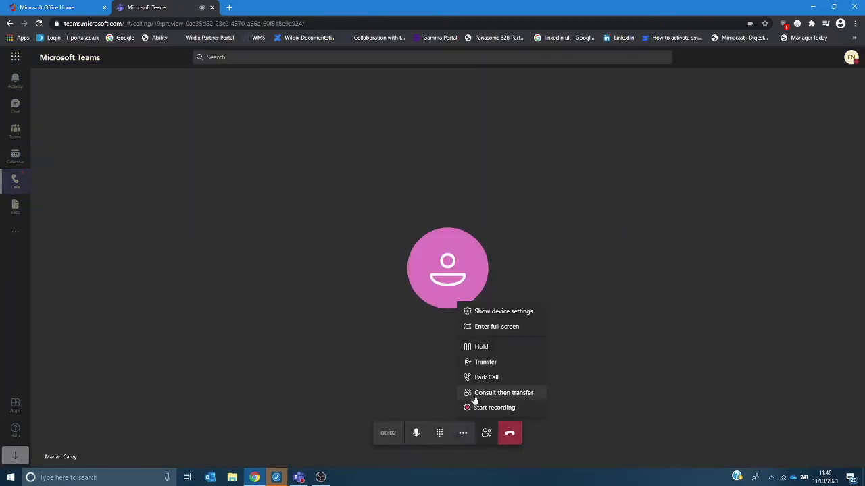
mouse_move(487, 377)
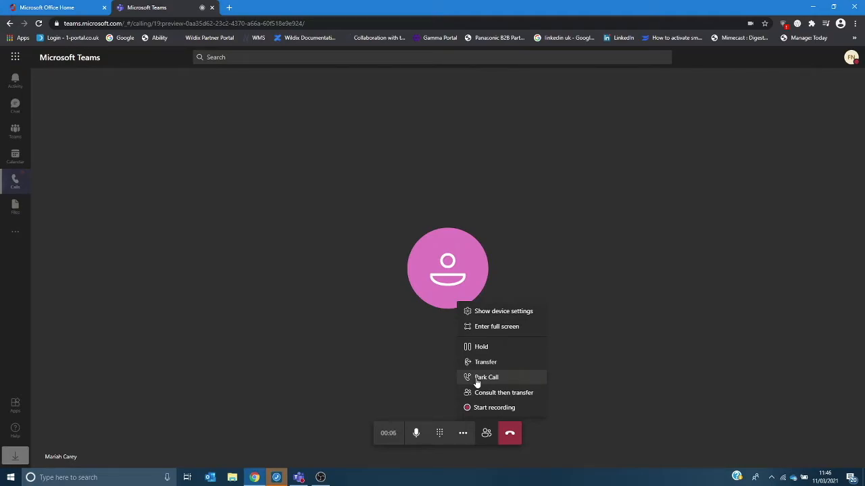
mouse_move(482, 397)
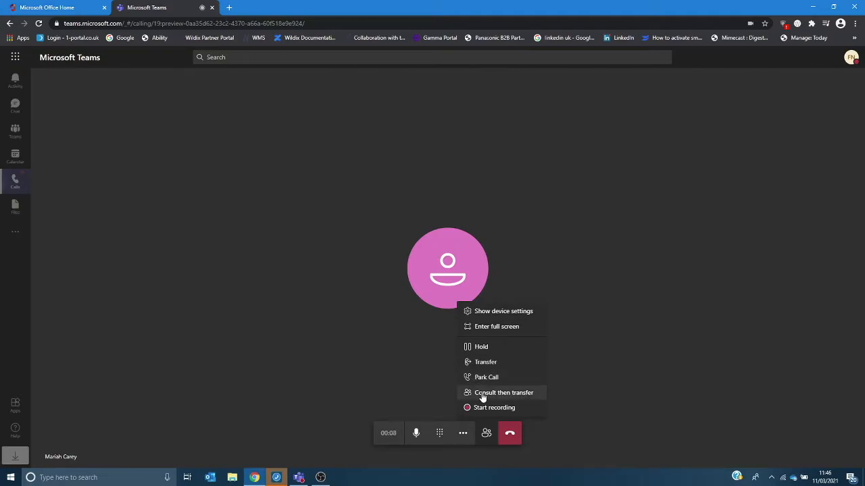
click(502, 392)
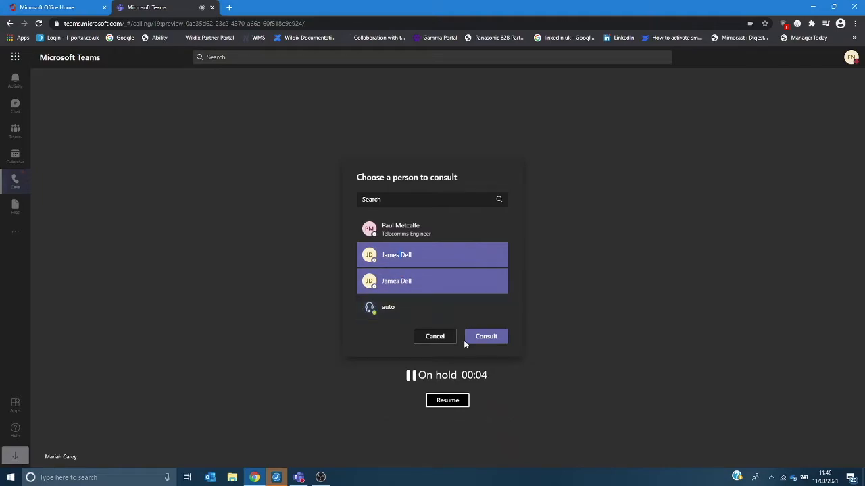
click(486, 336)
text(Its urgent re: an install )
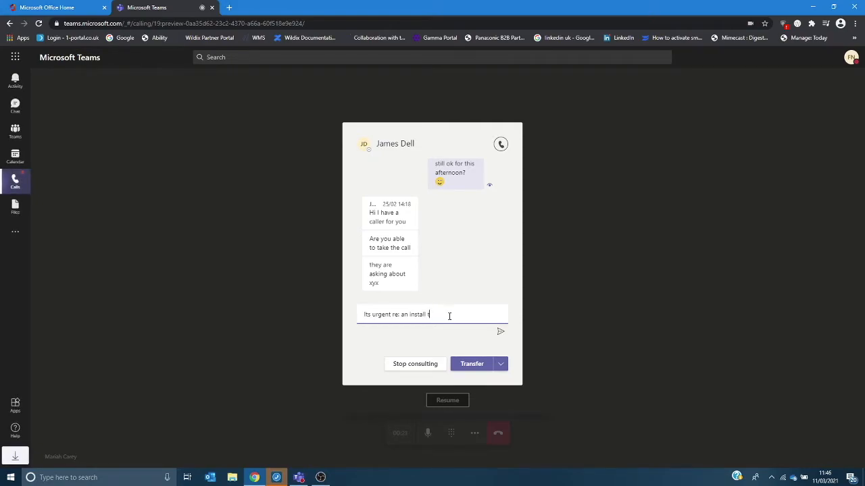
text(this week)
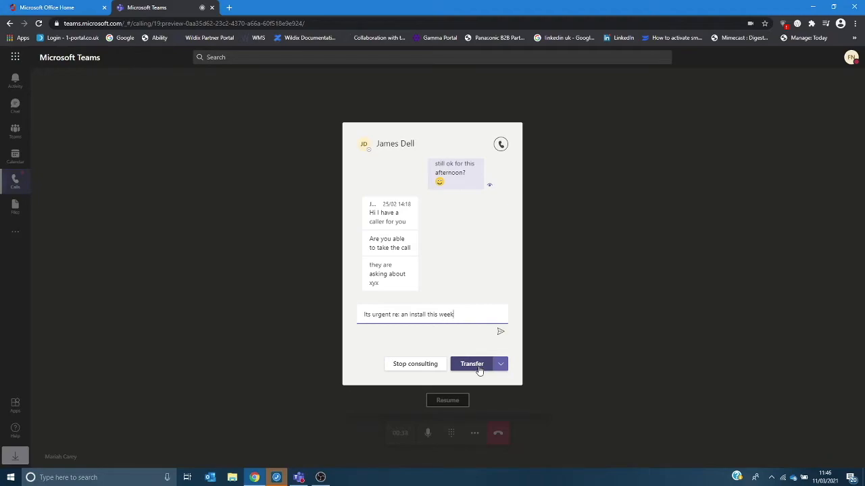
mouse_move(500, 363)
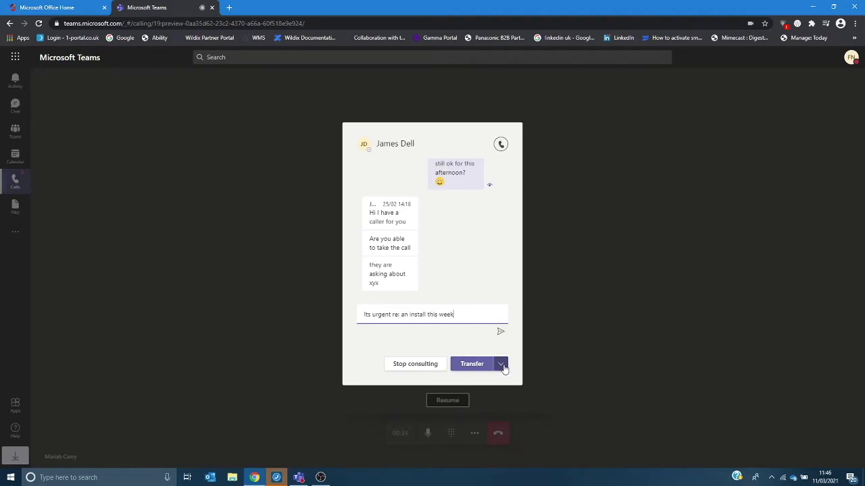
click(500, 363)
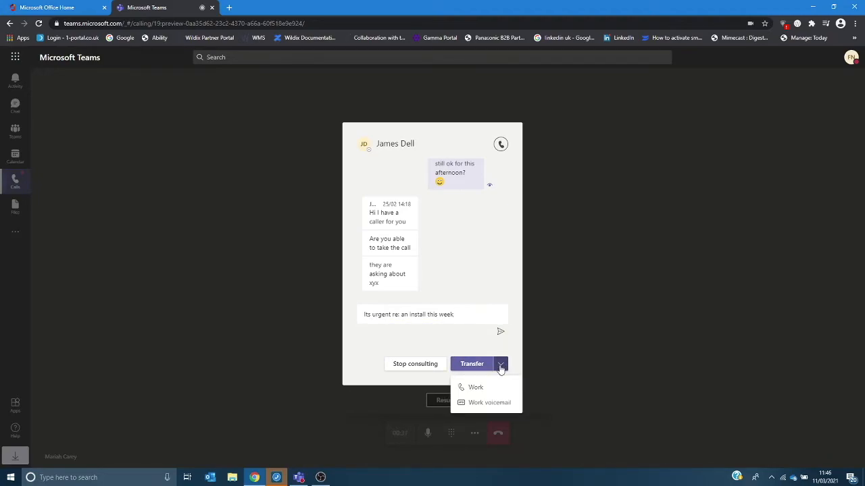
mouse_move(489, 402)
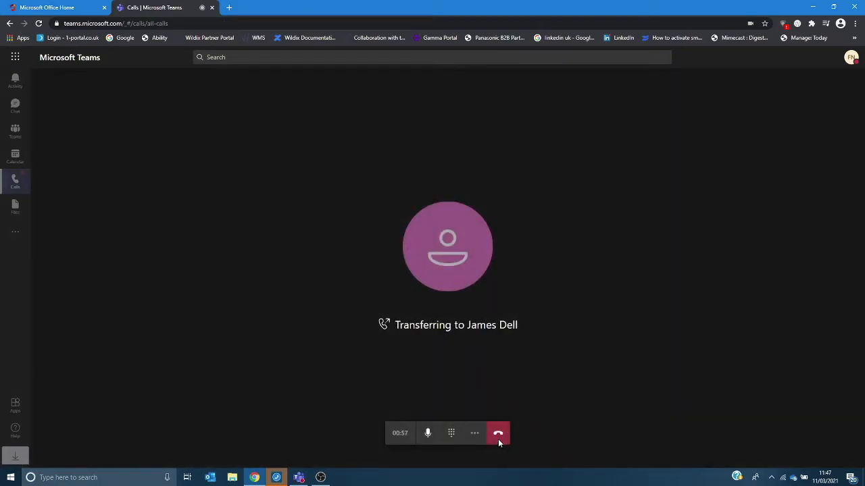
click(497, 432)
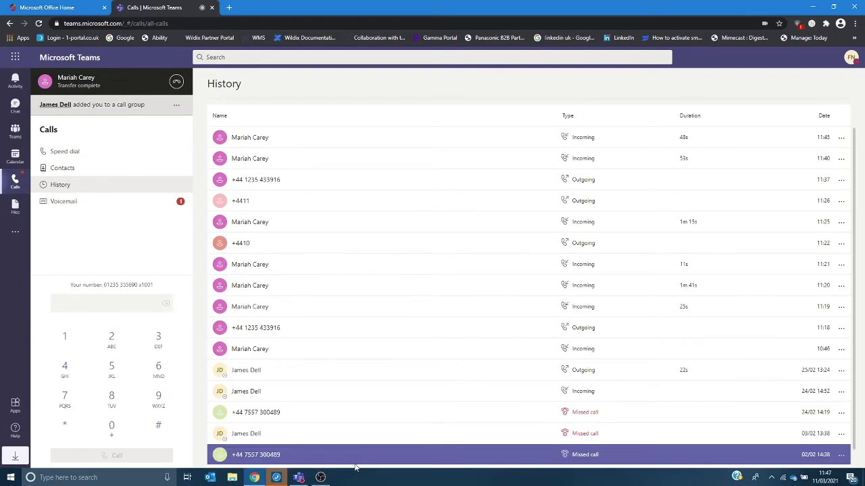
click(64, 173)
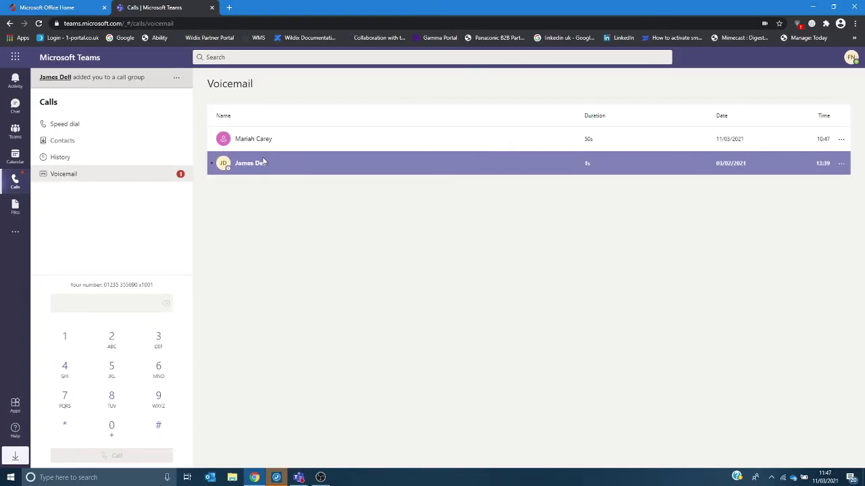
click(248, 162)
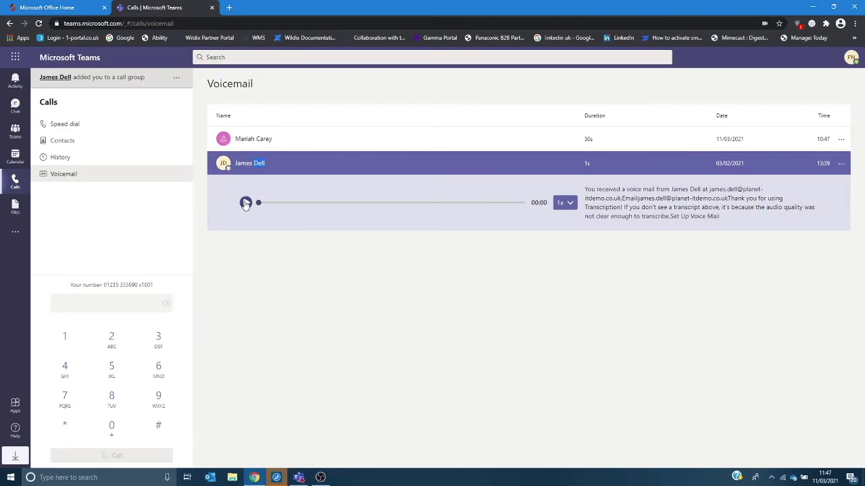
click(246, 203)
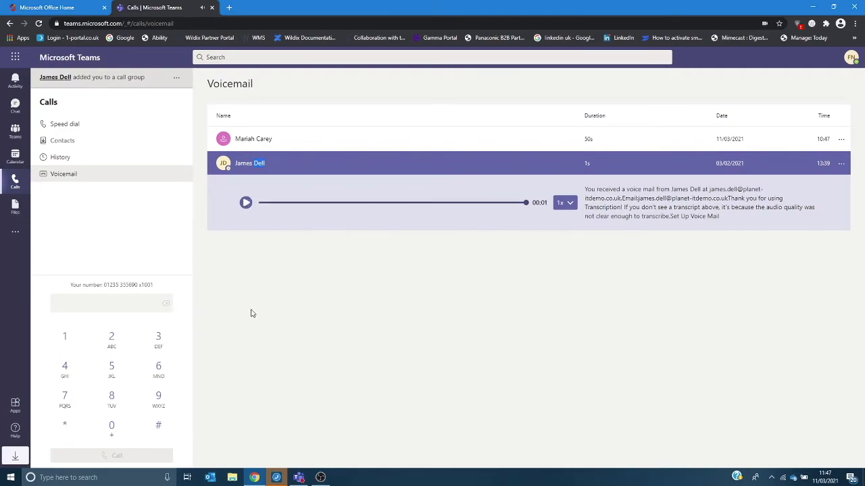
mouse_move(708, 250)
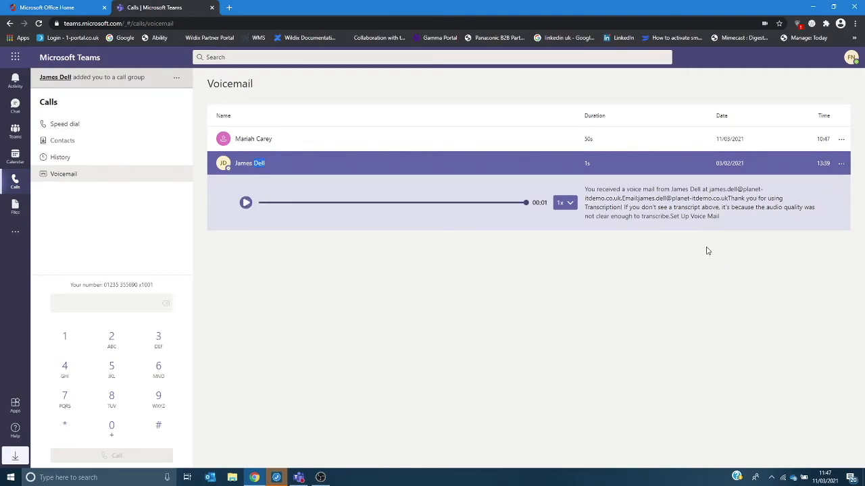
mouse_move(700, 184)
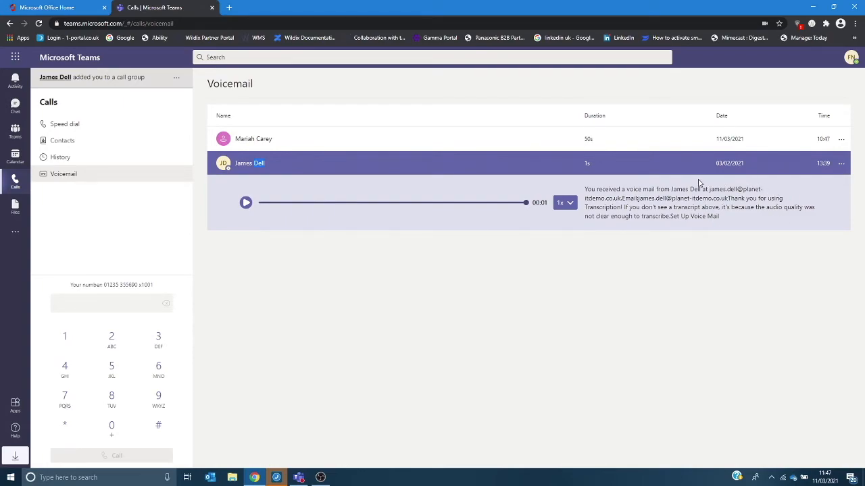
mouse_move(789, 224)
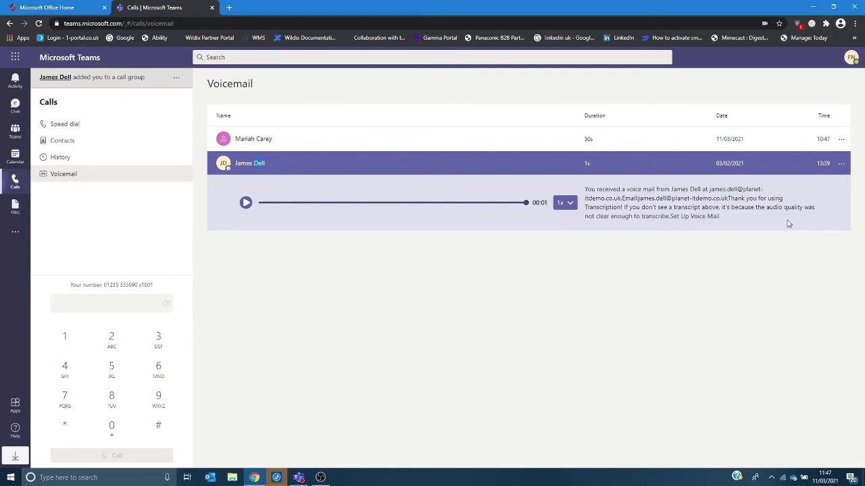
mouse_move(771, 246)
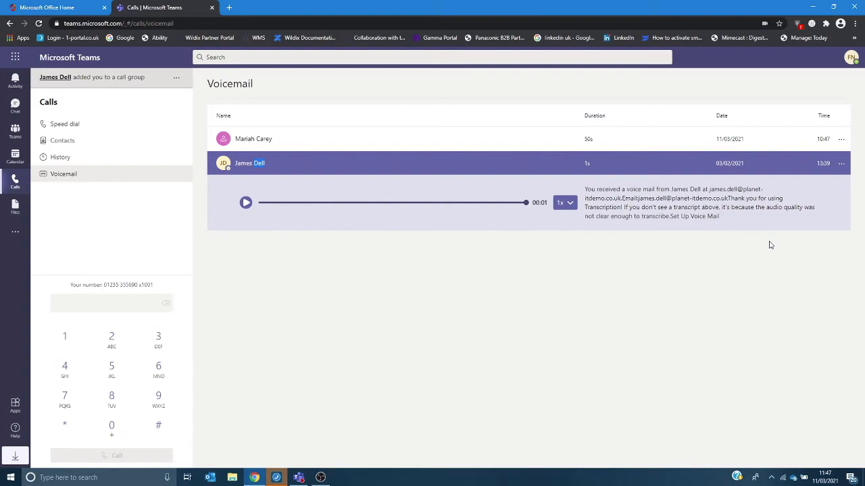
click(841, 162)
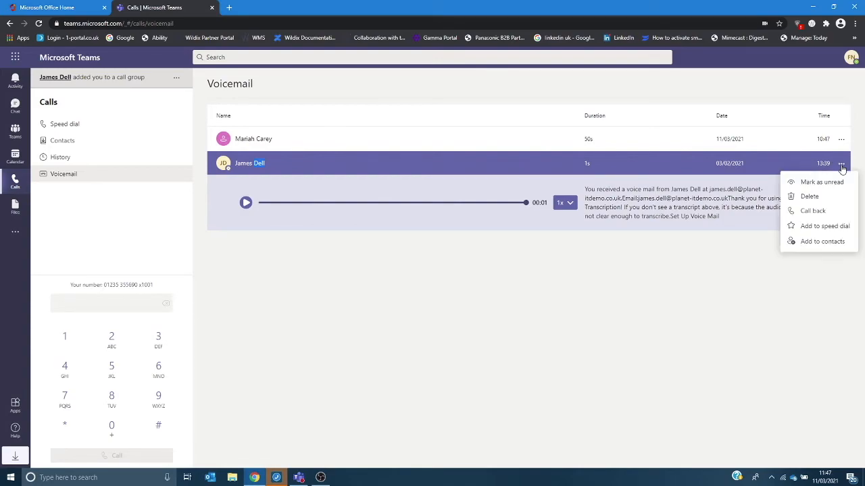
mouse_move(841, 226)
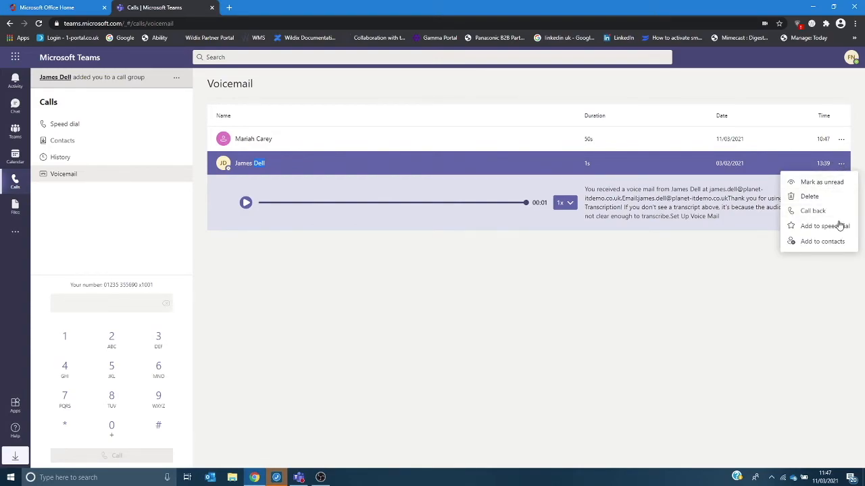
mouse_move(822, 181)
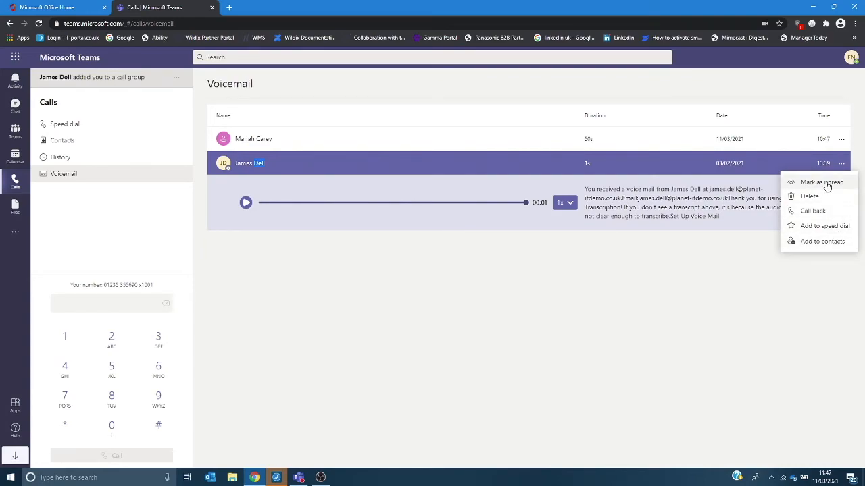
mouse_move(808, 196)
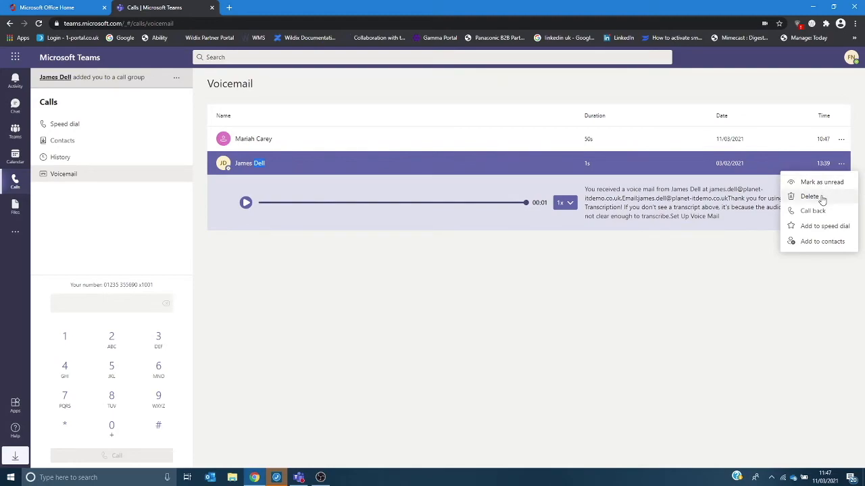
mouse_move(822, 225)
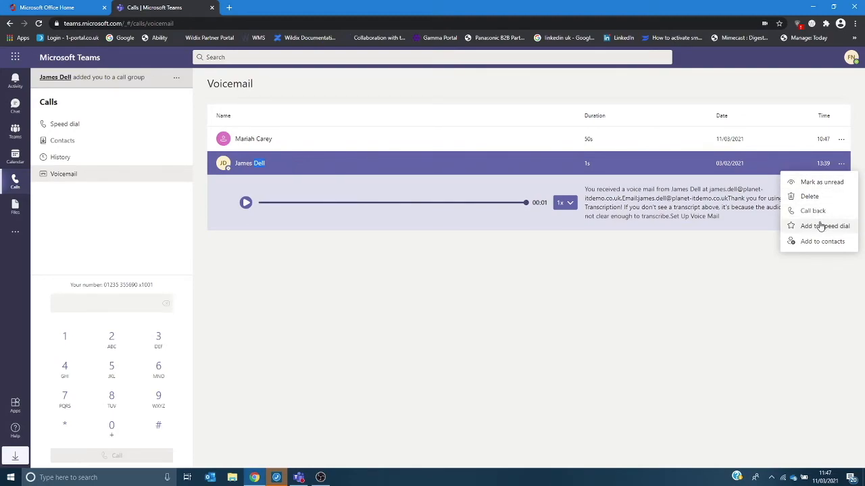
mouse_move(821, 241)
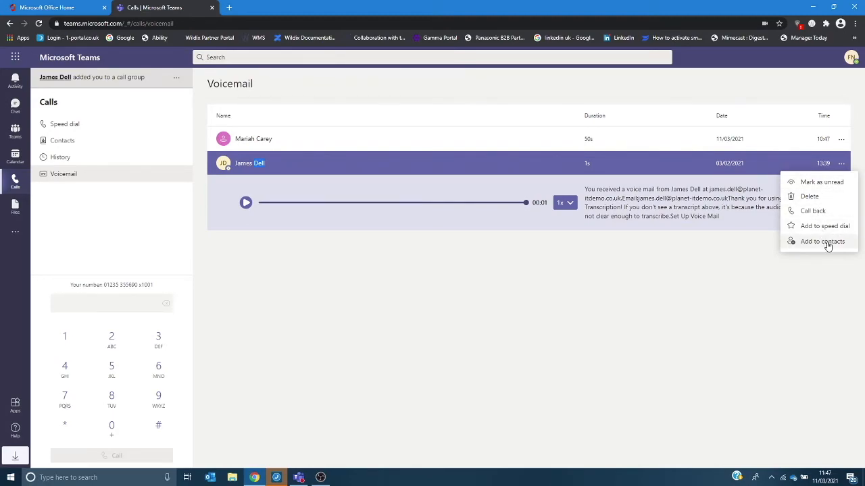
click(808, 196)
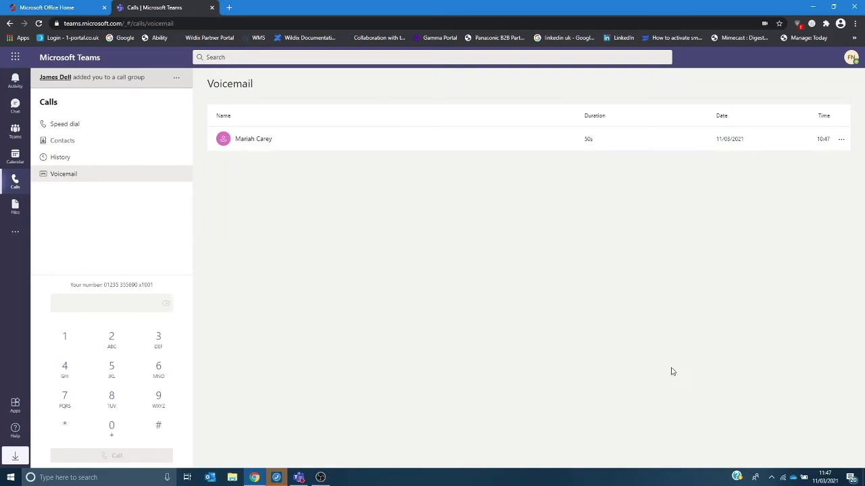
- Show the Speed dial list and dismiss an Add speed dial prompt without adding anyone
click(65, 124)
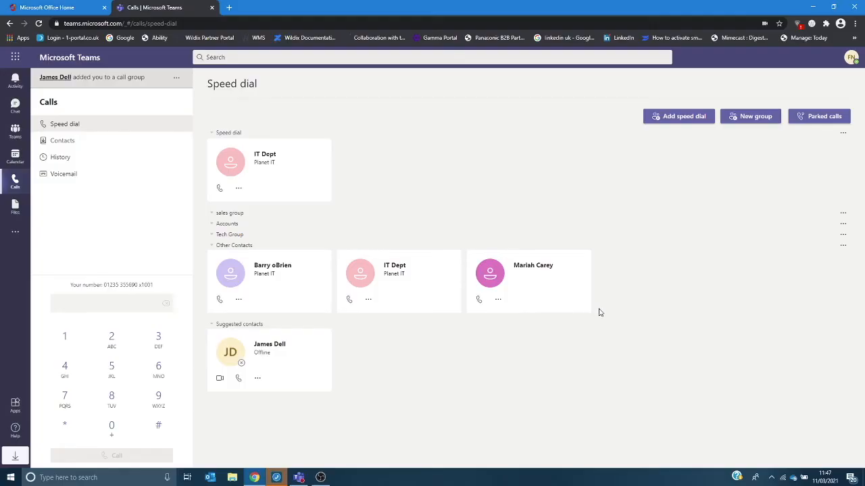
mouse_move(706, 322)
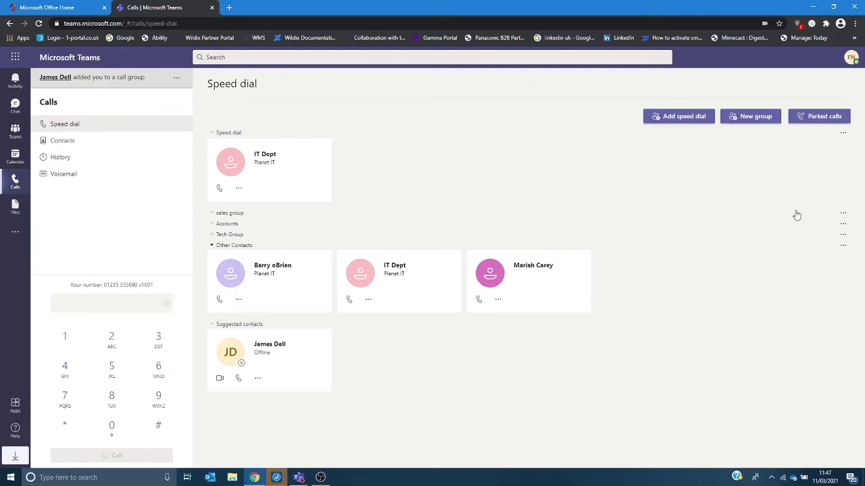
click(679, 116)
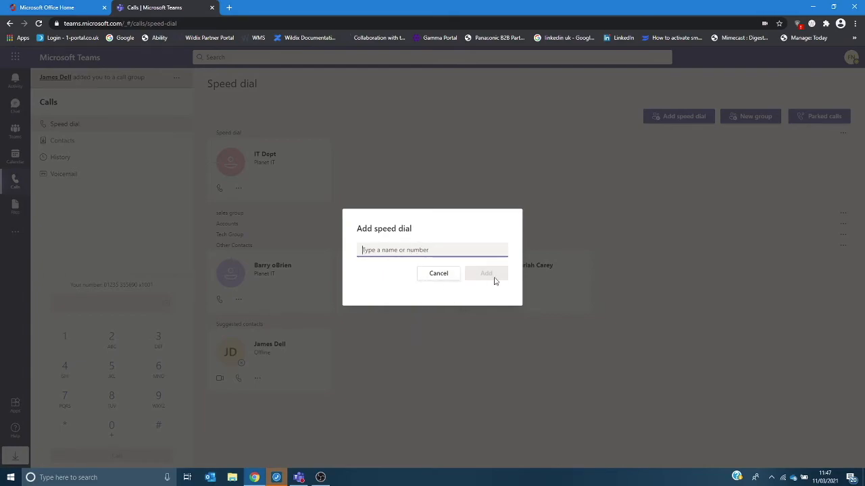
click(438, 273)
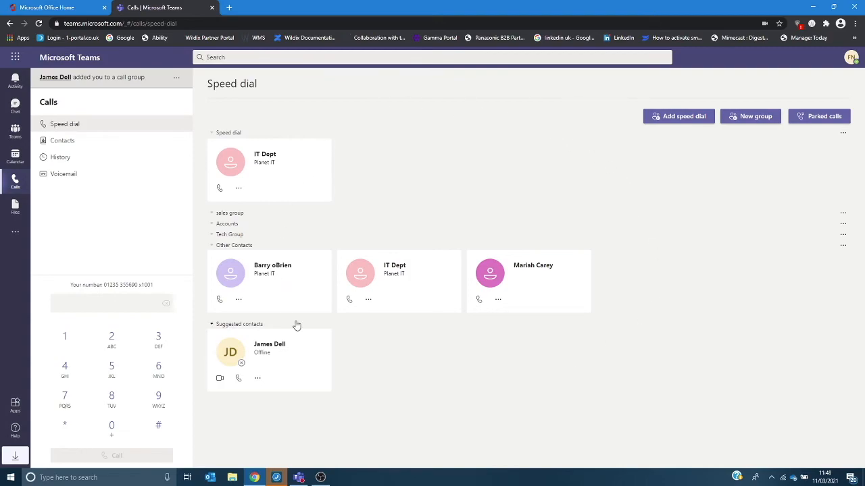
mouse_move(754, 116)
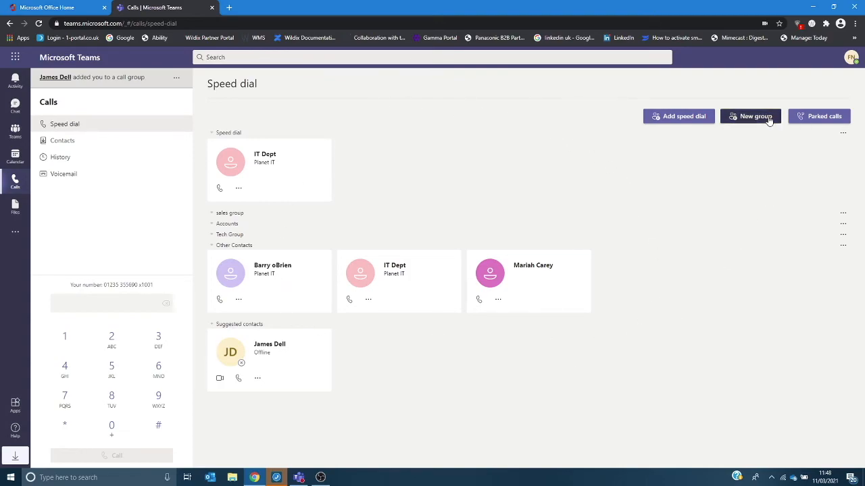
- Create a new speed dial contact group named 'Marketing'
click(750, 116)
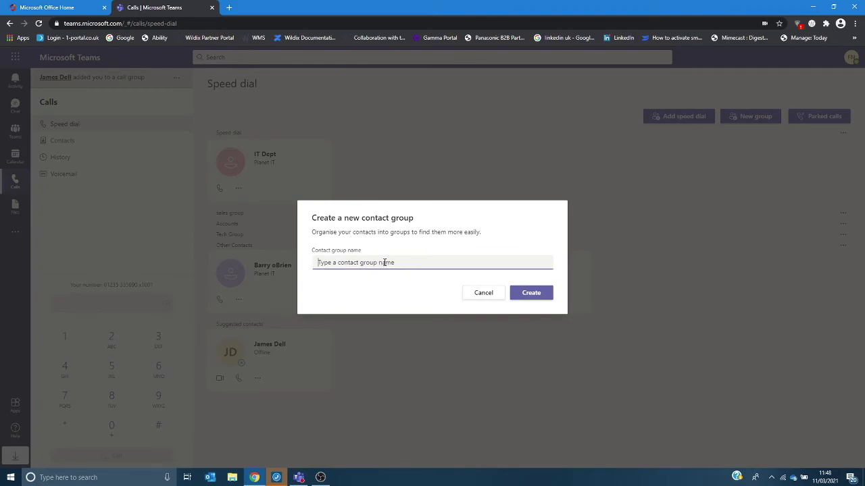
text(Mar)
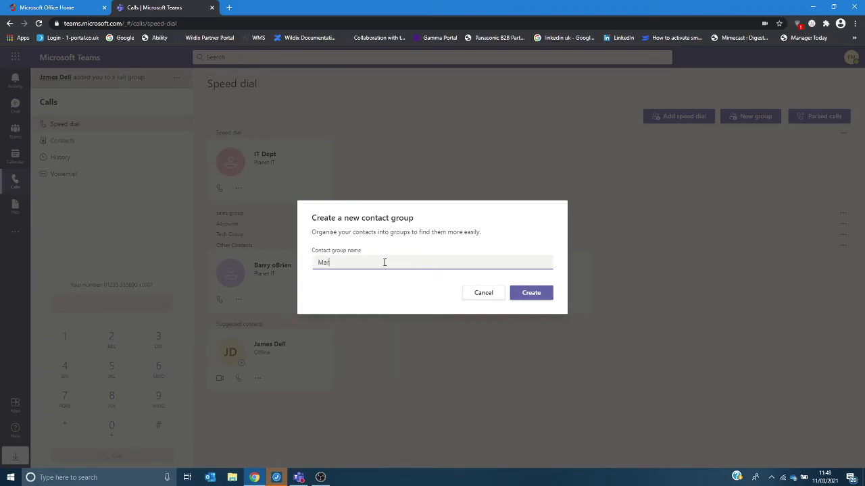
text(keting)
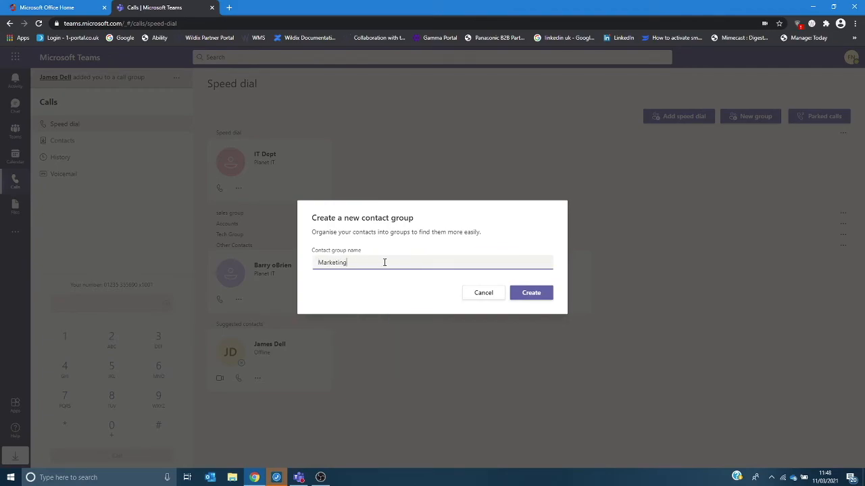
click(531, 291)
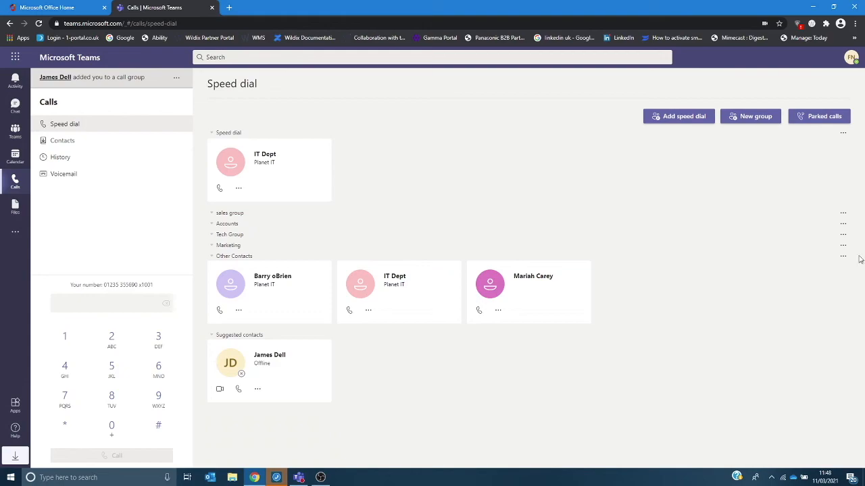
- Begin adding a contact to the Marketing group from its options menu
click(843, 256)
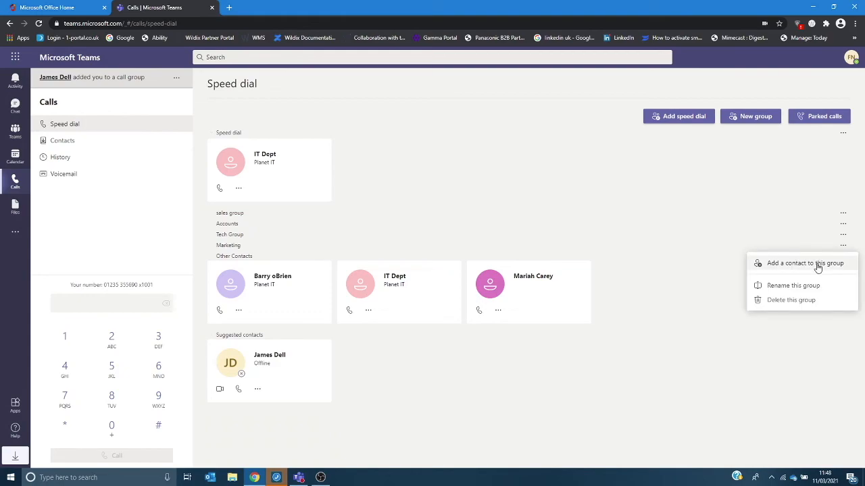
click(805, 262)
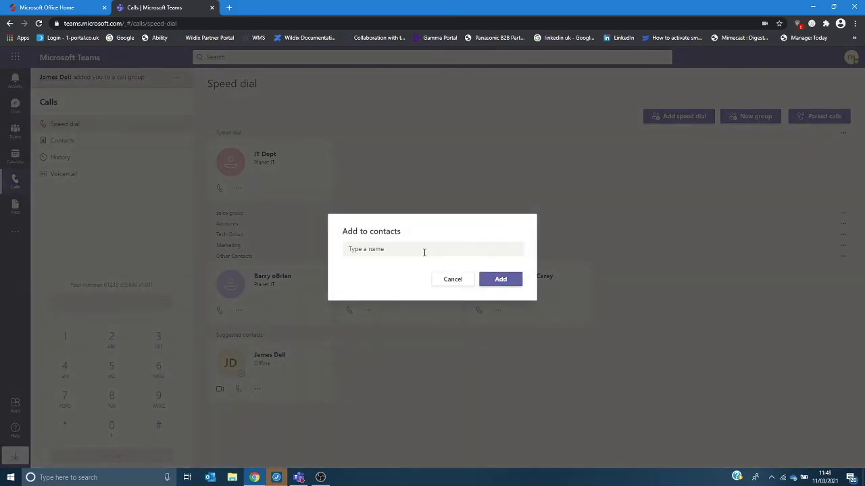